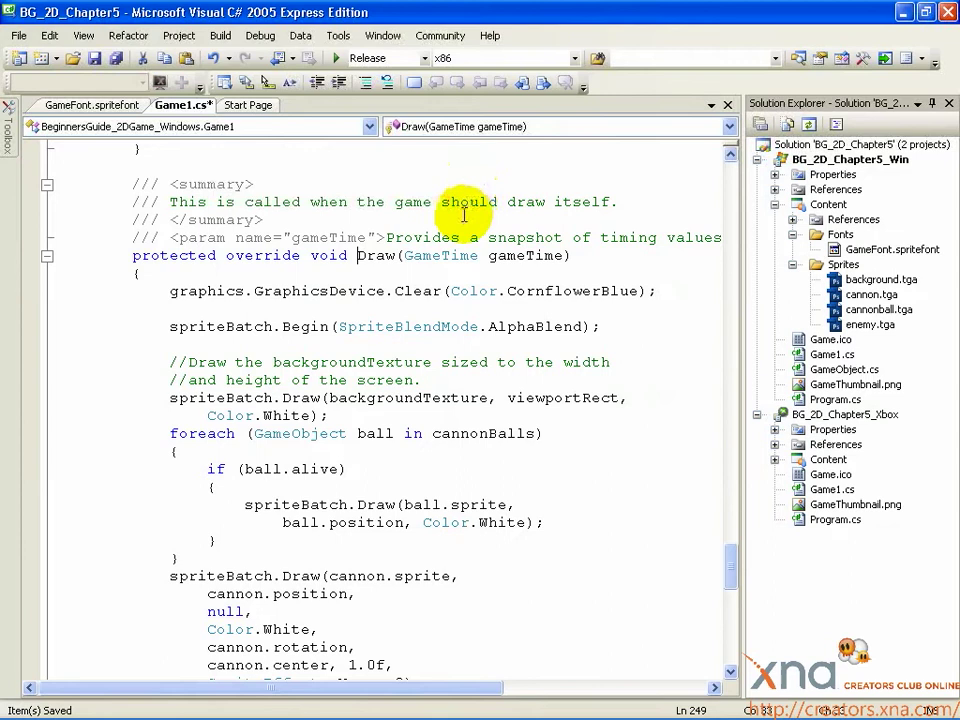
Scroll Game1.cs down to the end of the Draw method above spriteBatch.End().
{"action": "scroll", "scroll_direction": "down", "scroll_amount": 3}
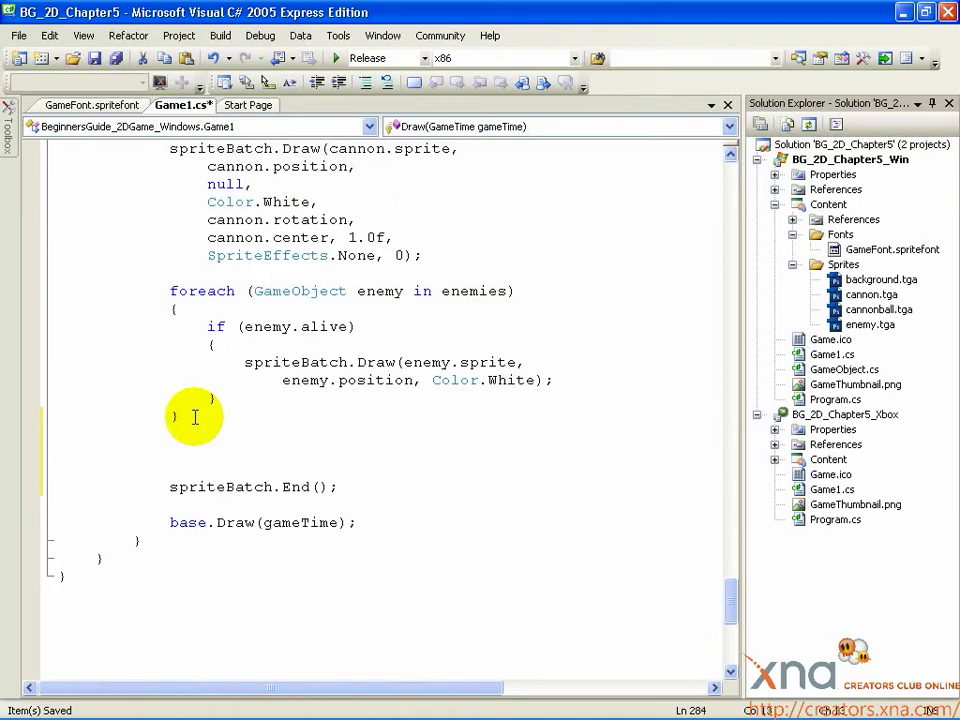
Write spriteBatch.DrawString(font, "Score: " + score.ToString(), after the enemy loop.
{"action": "type", "text": "spriteBatc"}
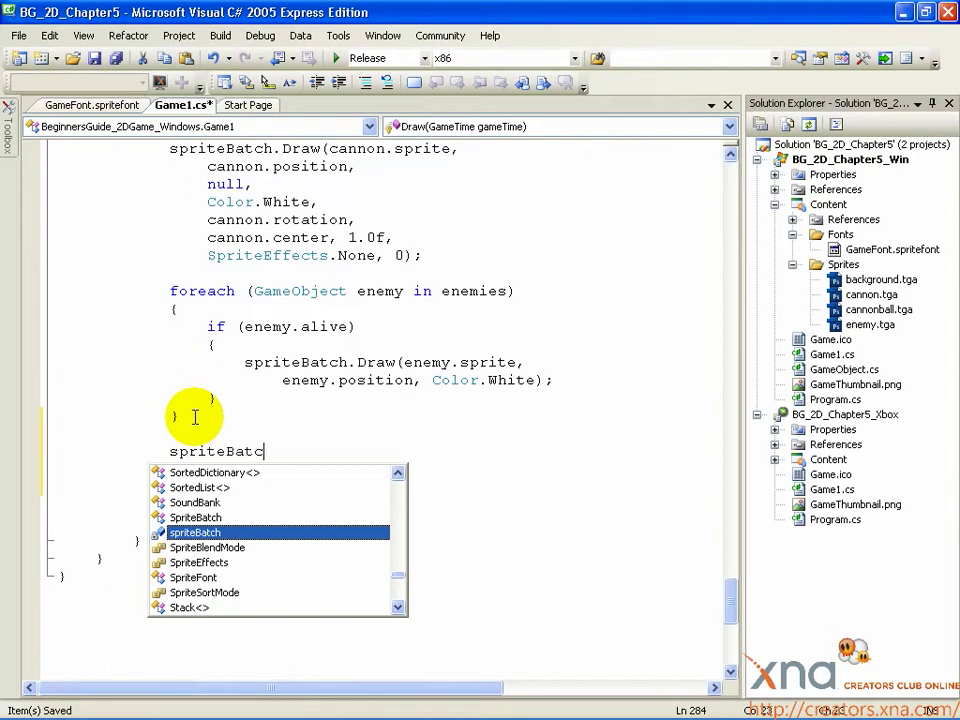
{"action": "type", "text": "h.DrawString("}
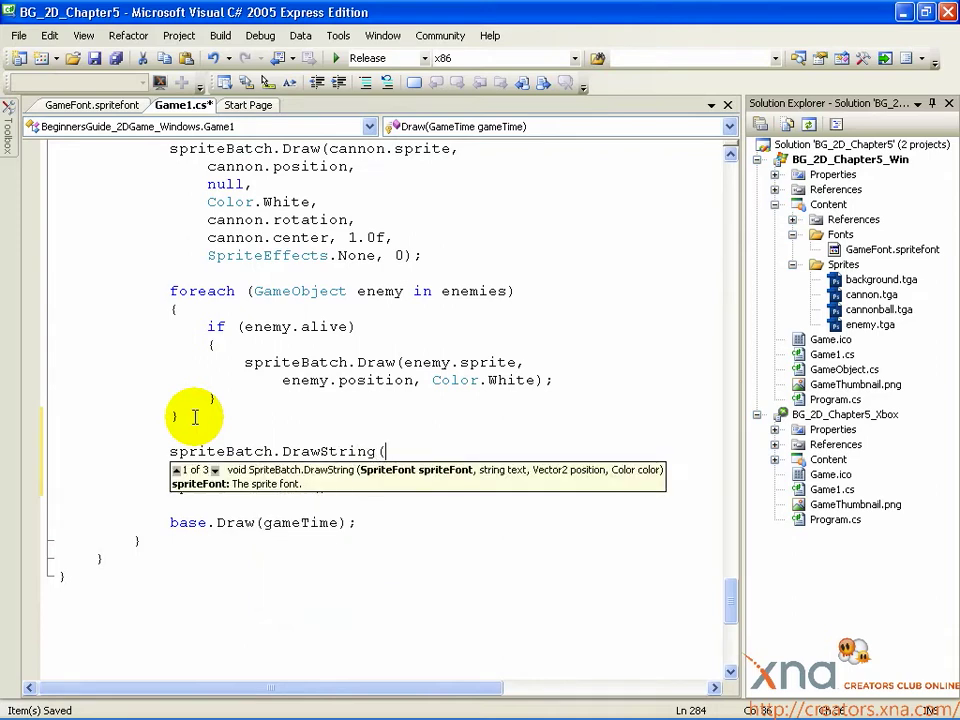
{"action": "type", "text": "font,"}
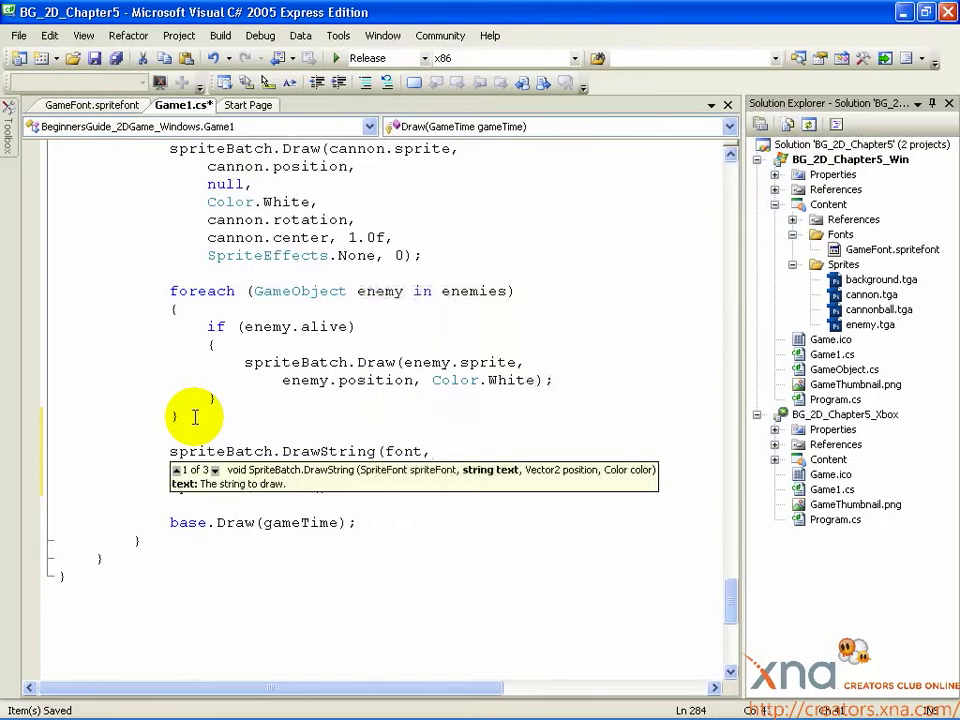
{"action": "type", "text": "\""}
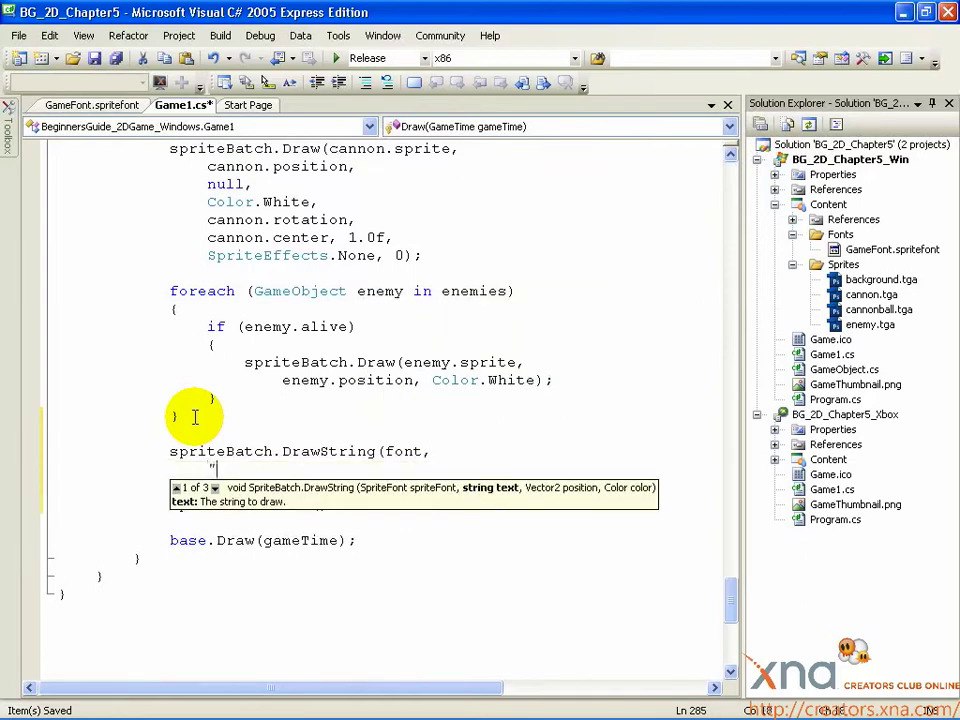
{"action": "type", "text": "S"}
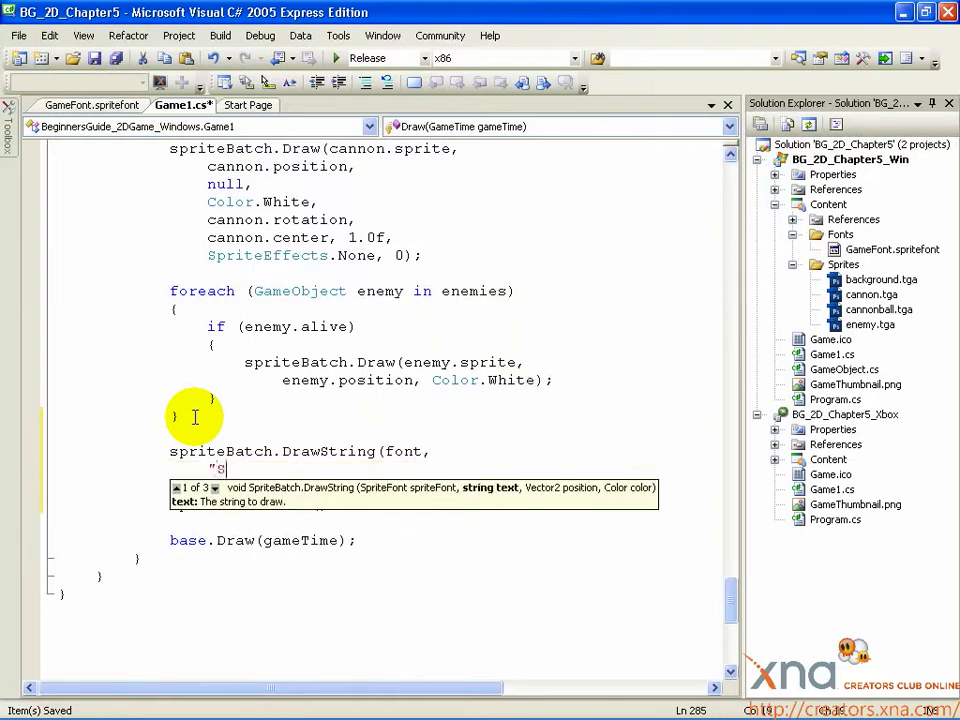
{"action": "type", "text": "core"}
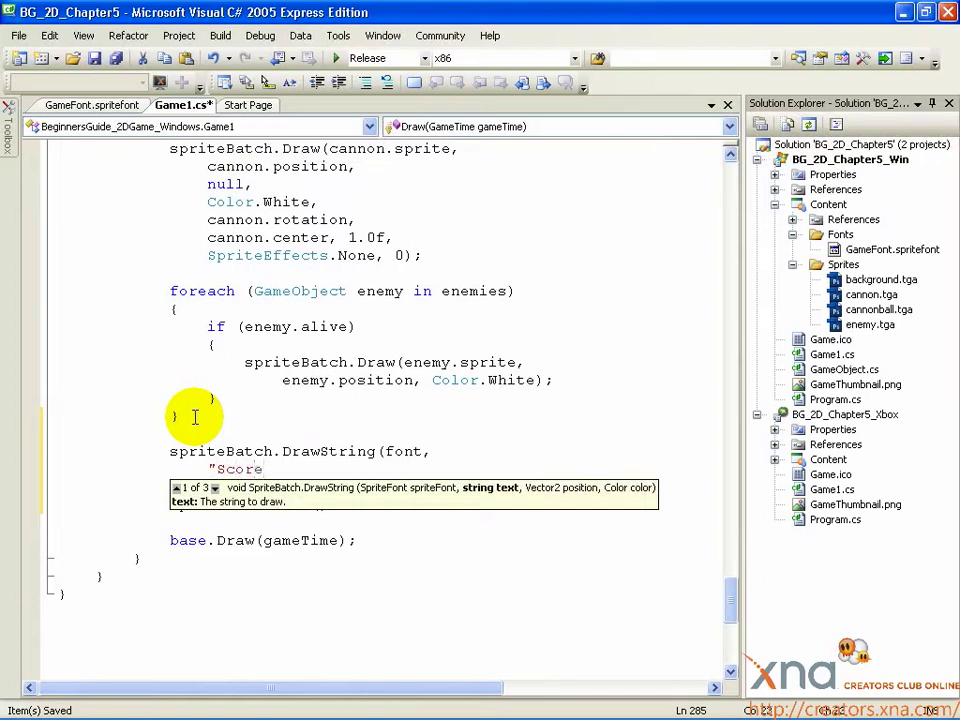
{"action": "type", "text": ":"}
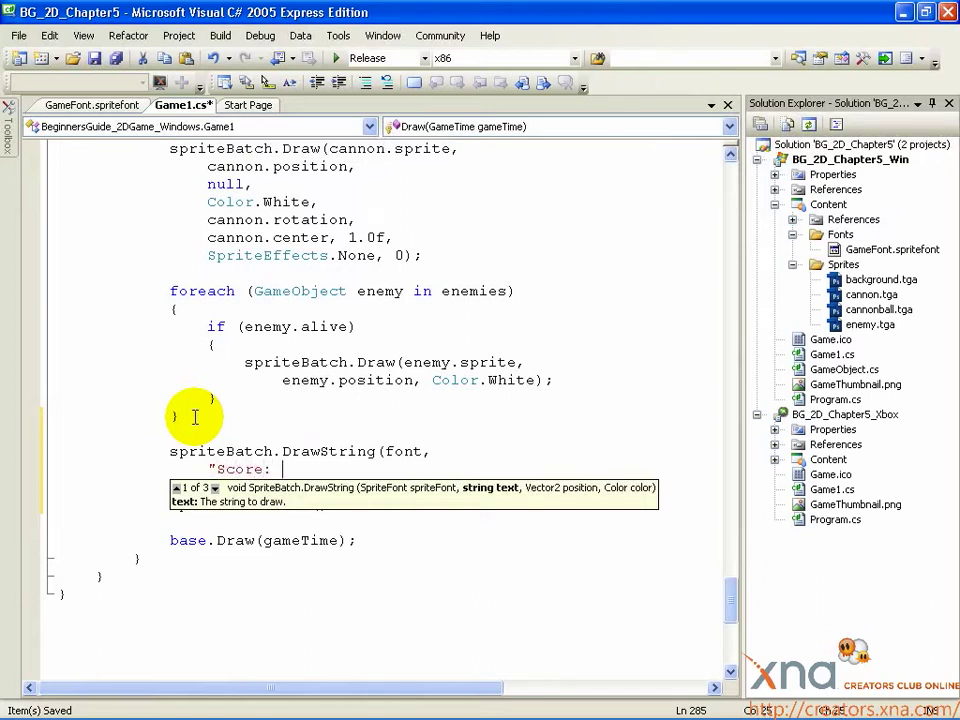
{"action": "type", "text": "\""}
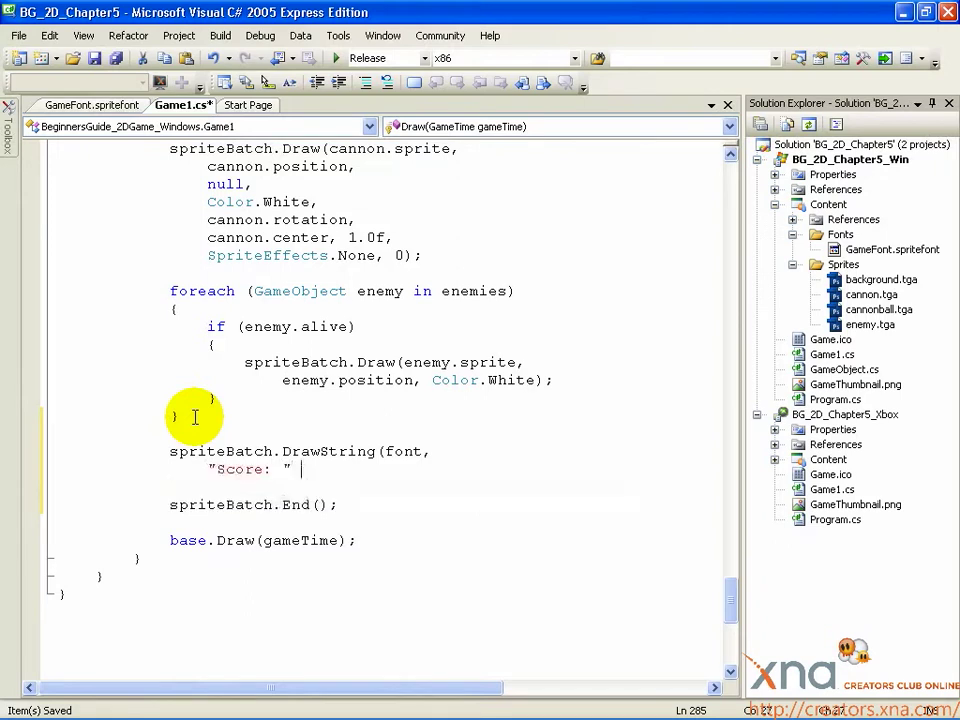
{"action": "type", "text": "+ score.ToString("}
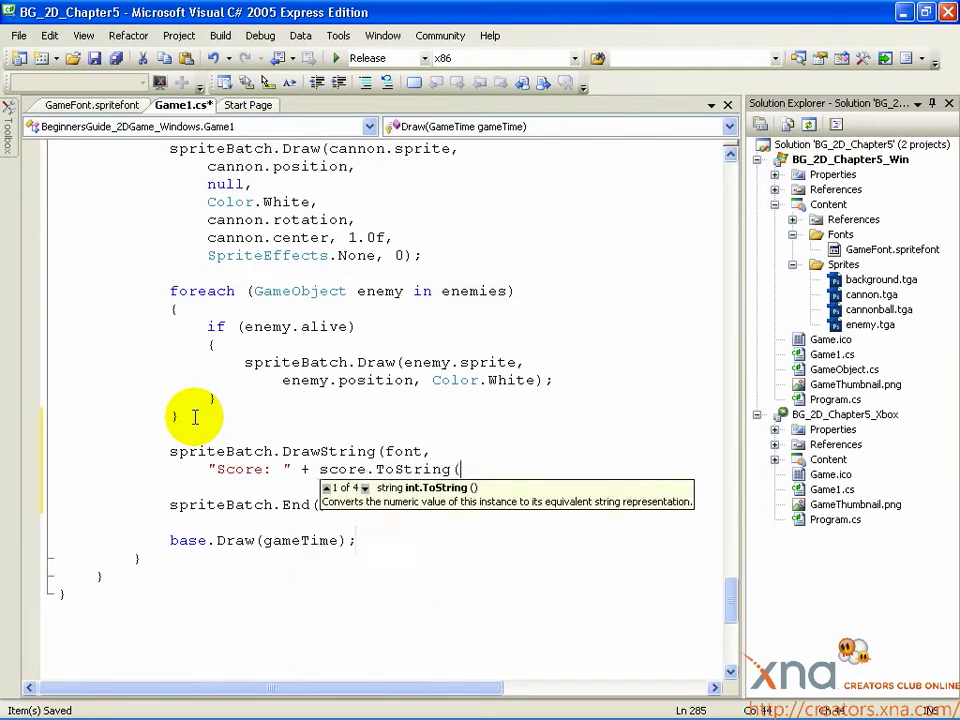
{"action": "type", "text": ")"}
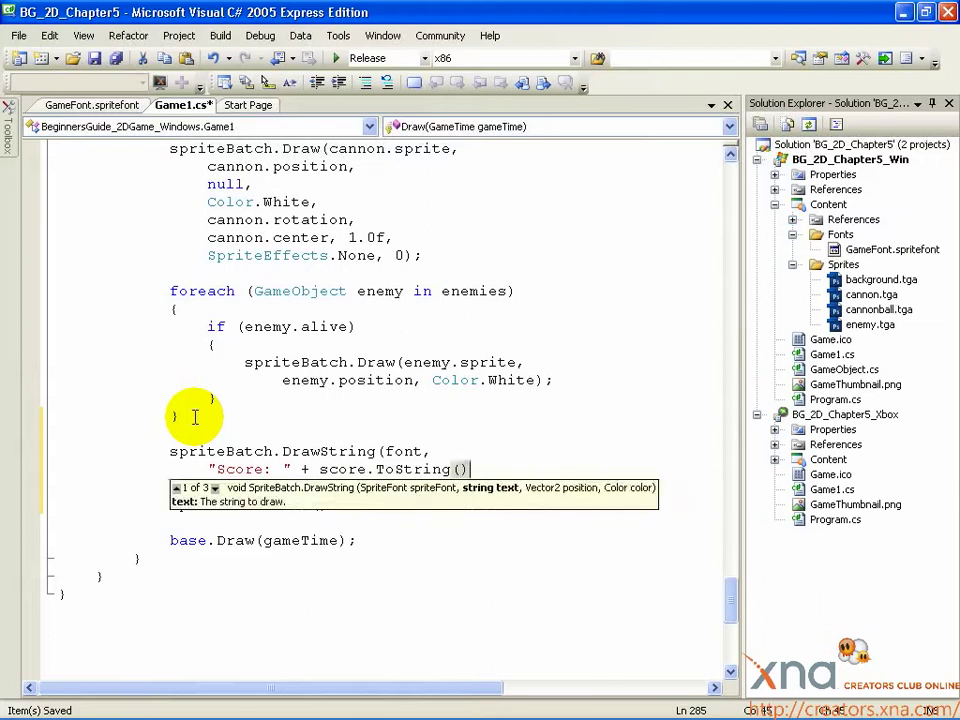
{"action": "type", "text": ","}
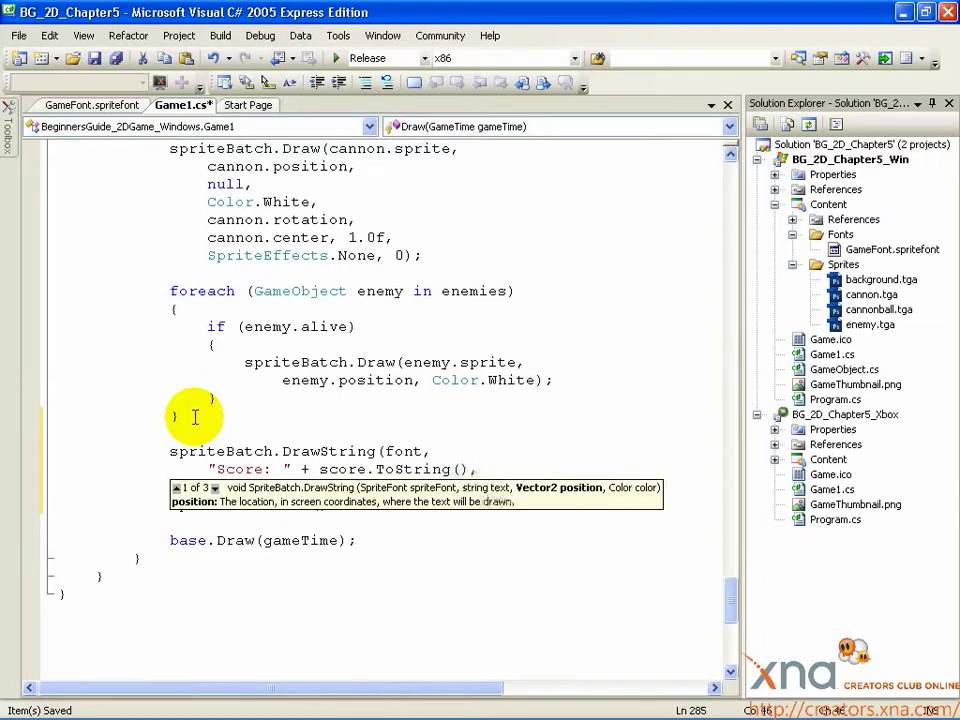
Complete the call with new Vector2(scoreDrawPoint scaled by viewportRect Width/Height) and Color.Yellow.
{"action": "type", "text": "new"}
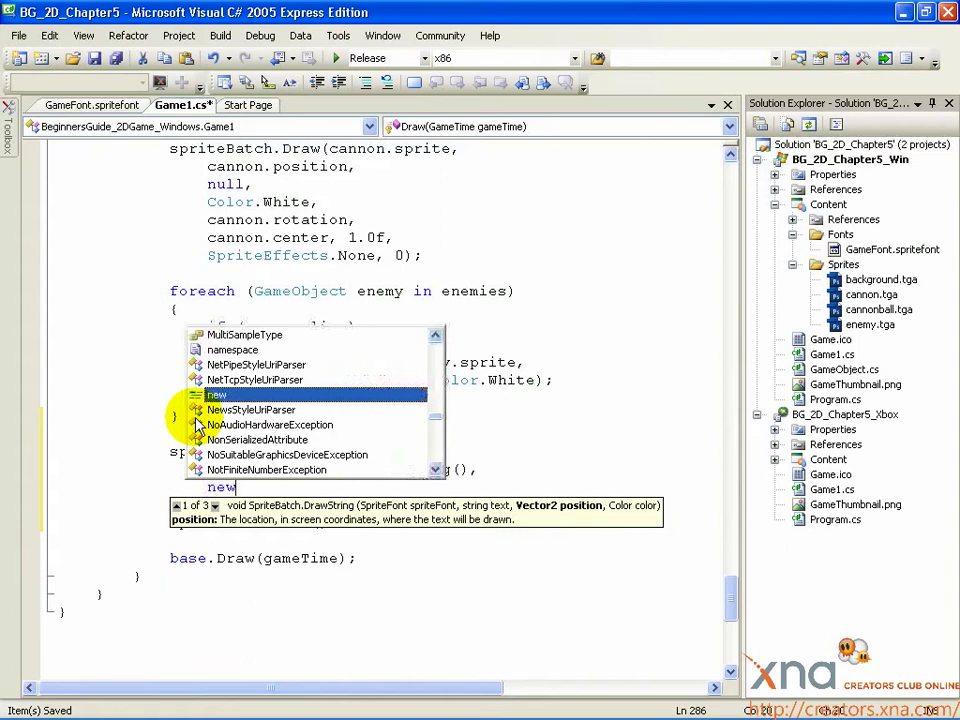
{"action": "type", "text": "Vector2("}
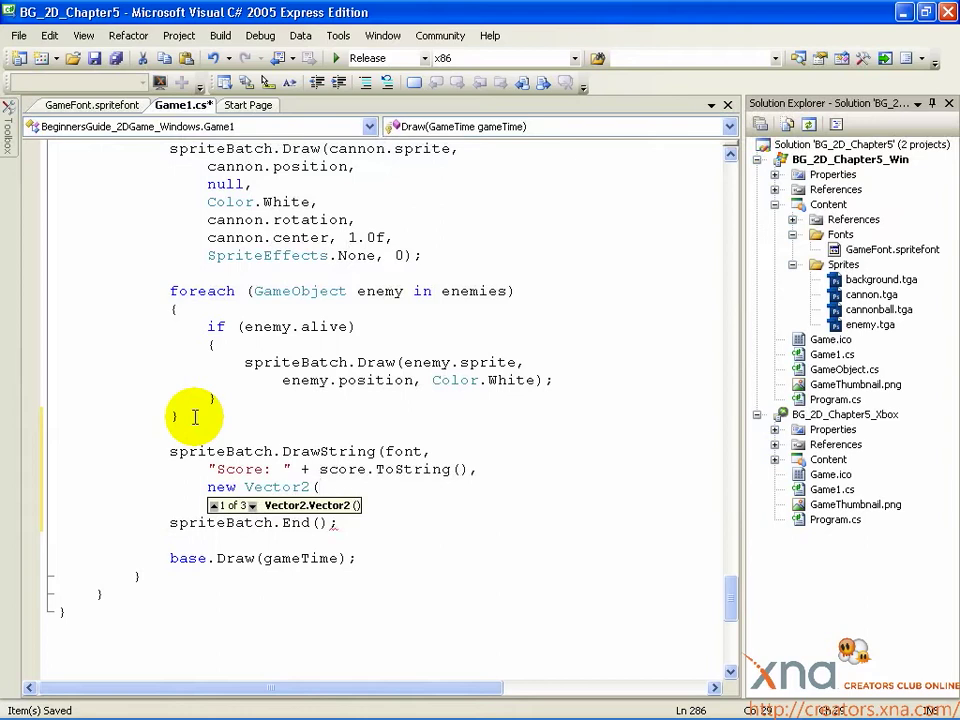
{"action": "type", "text": "scoreDrawPoint.X"}
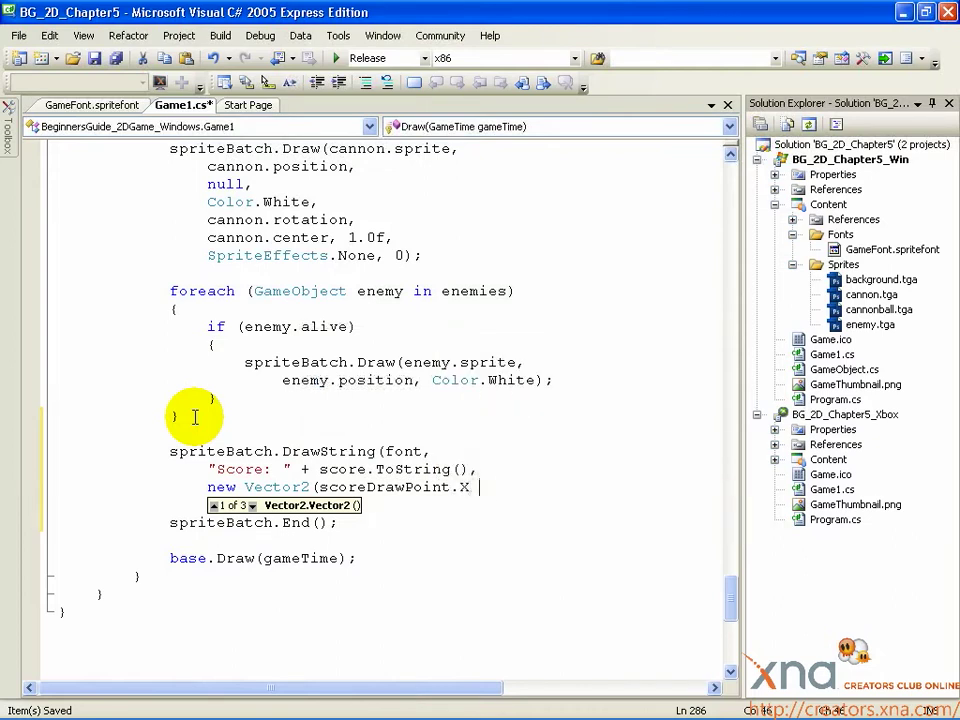
{"action": "type", "text": "* viewportRect.Width,"}
{"action": "type", "text": "scoreDrawPoint.Y"}
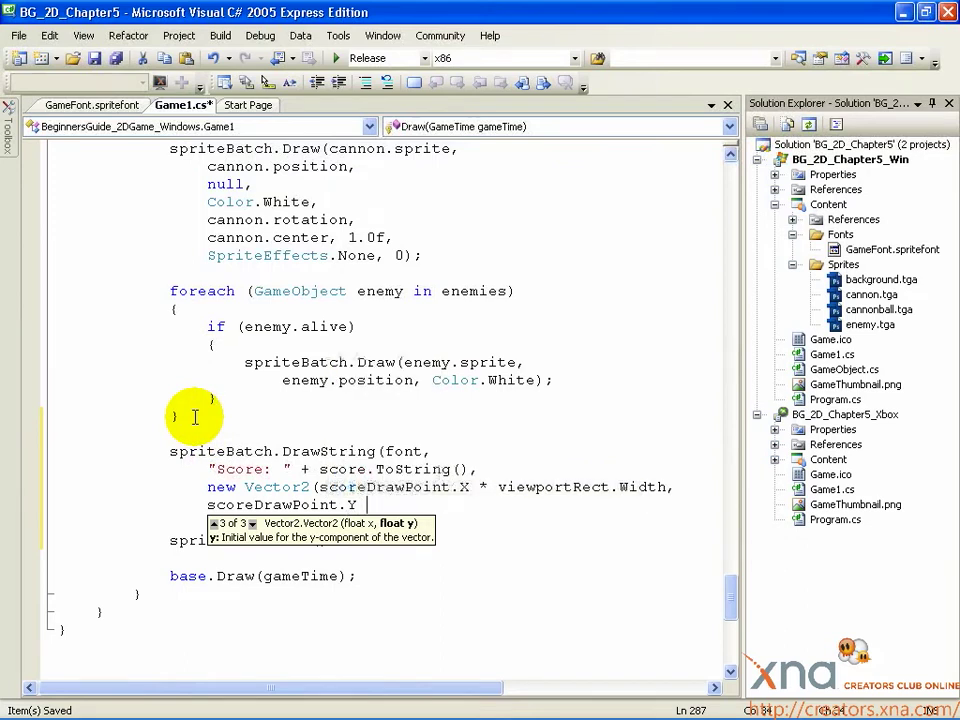
{"action": "type", "text": "viewportRect.Height),"}
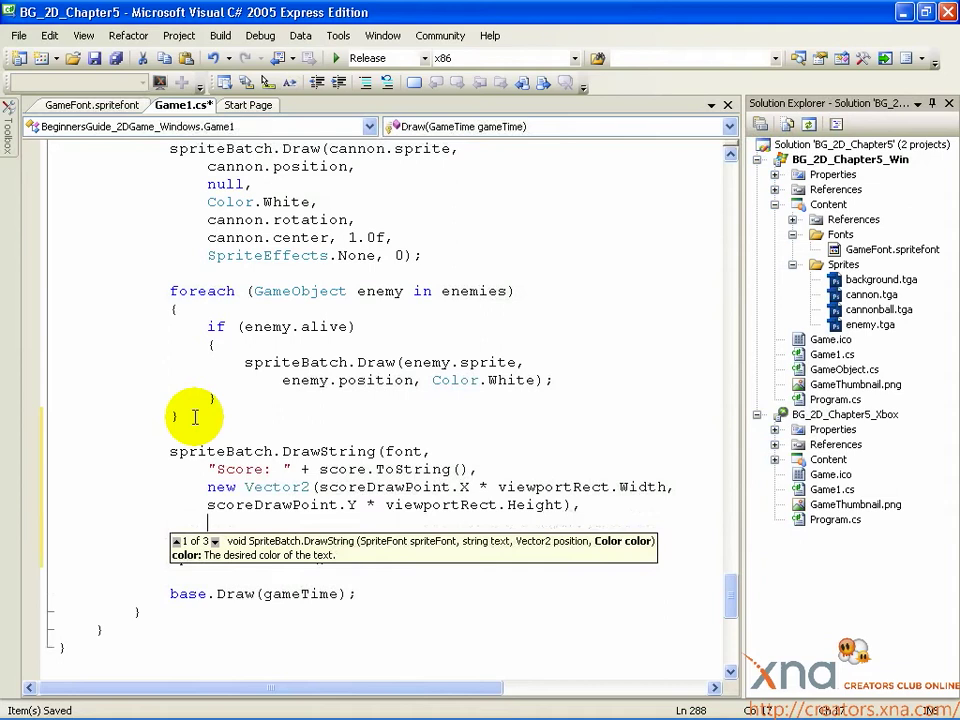
{"action": "type", "text": "Color.Yellow);"}
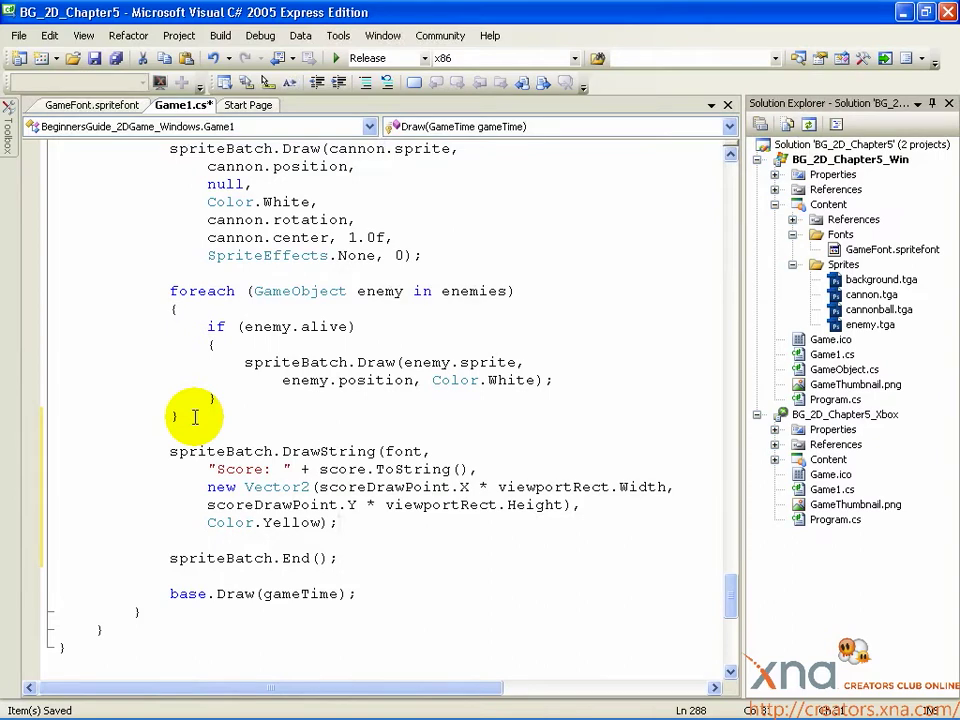
{"action": "mouse_move", "coordinate": [284, 438]}
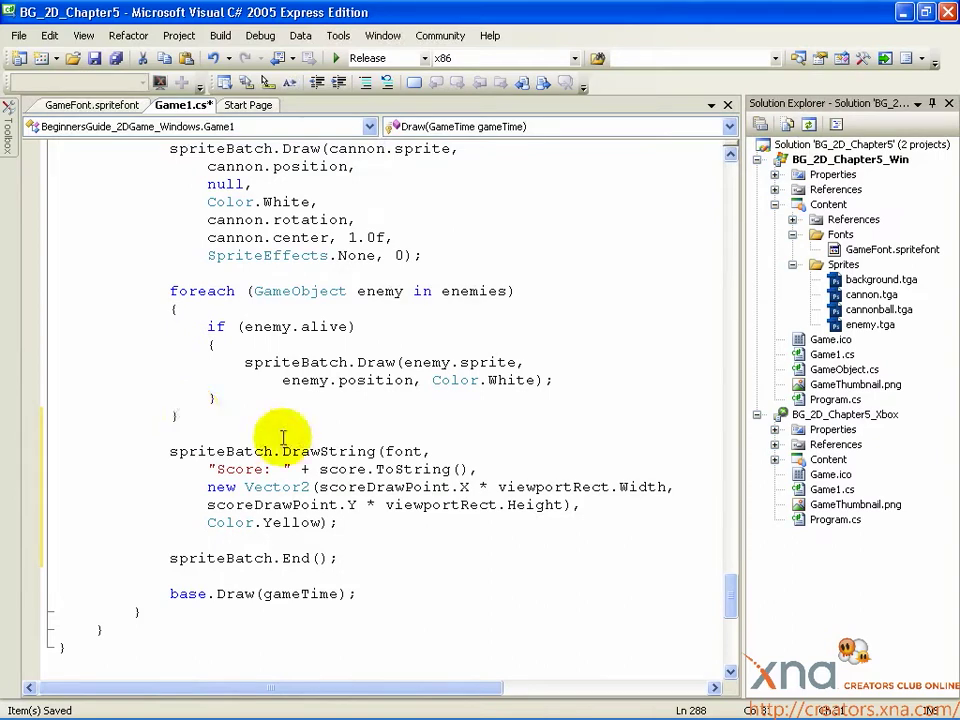
{"action": "double_click", "coordinate": [404, 452]}
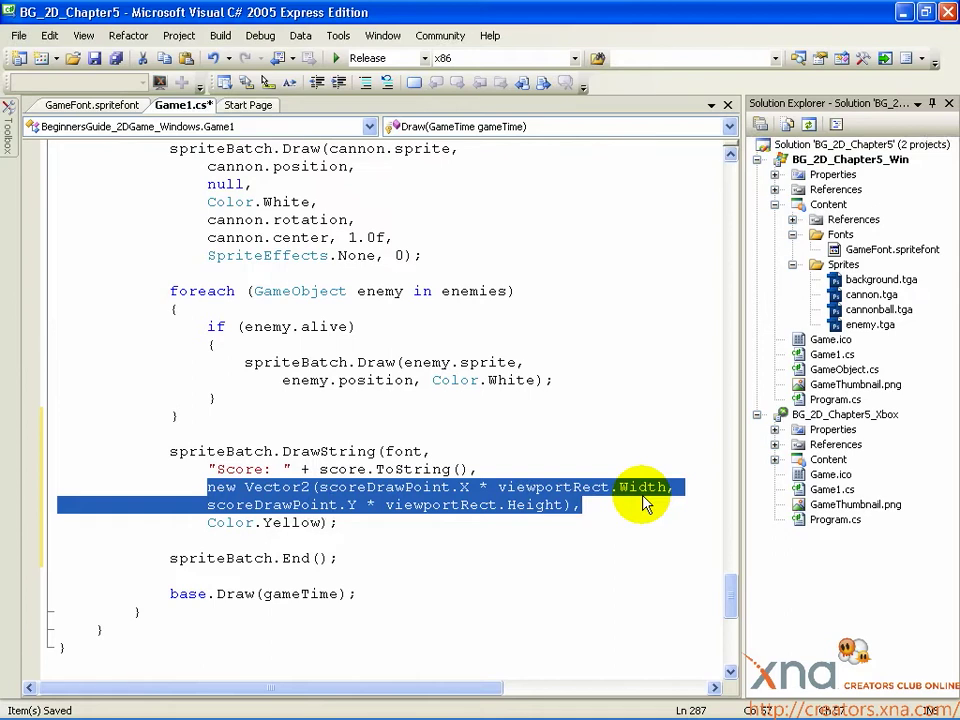
{"action": "mouse_move", "coordinate": [196, 520]}
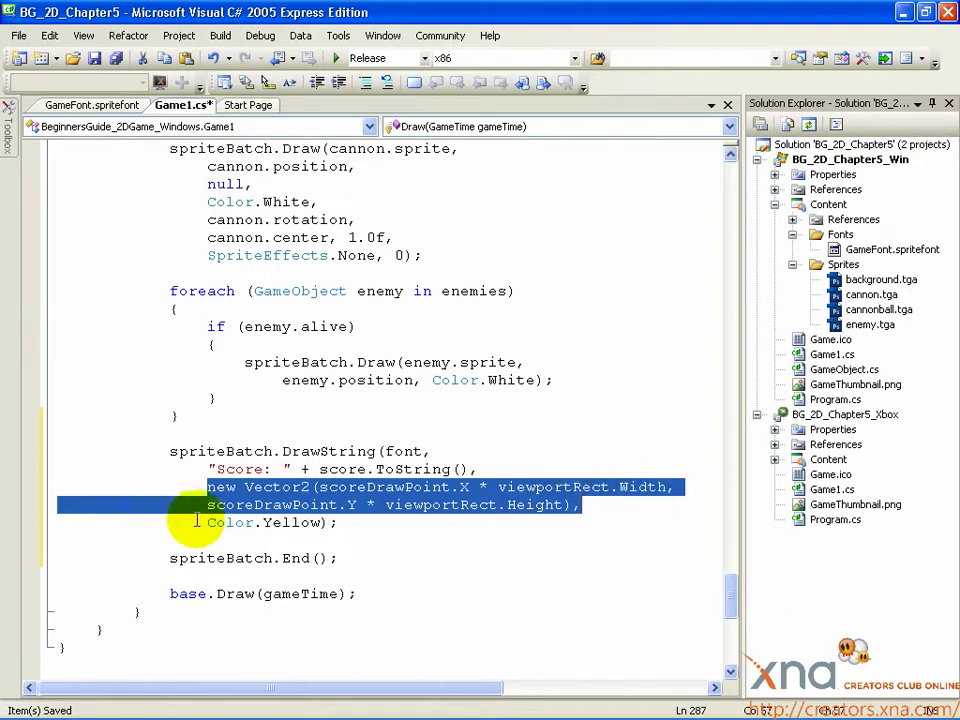
Build and run the game so a yellow 'Score: 5' shows at the top-left.
{"action": "left_click", "coordinate": [344, 522]}
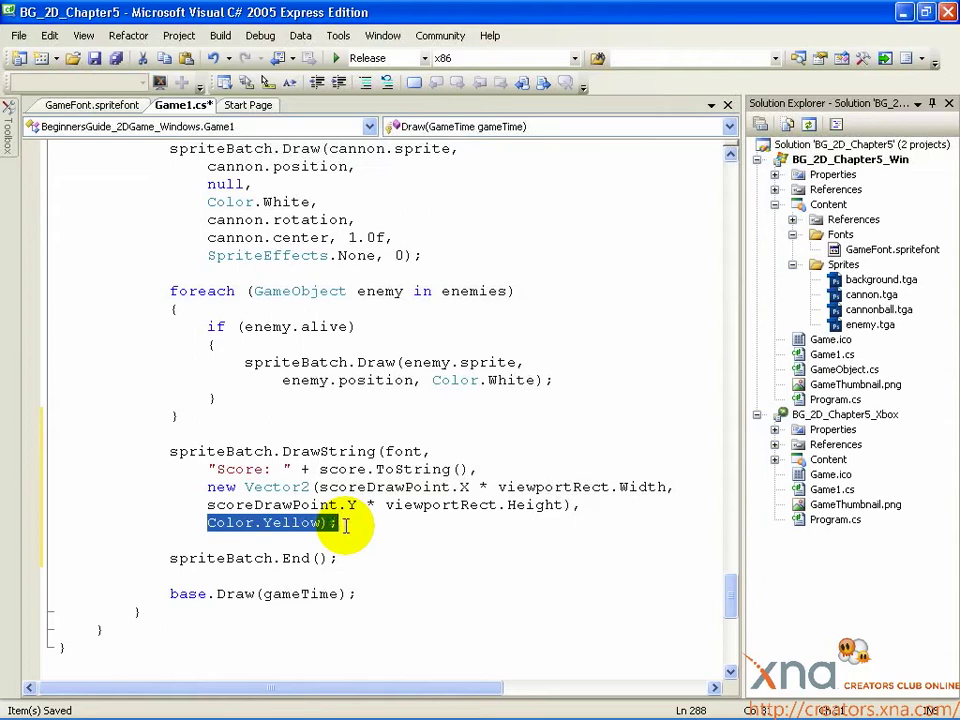
{"action": "left_click", "coordinate": [336, 56]}
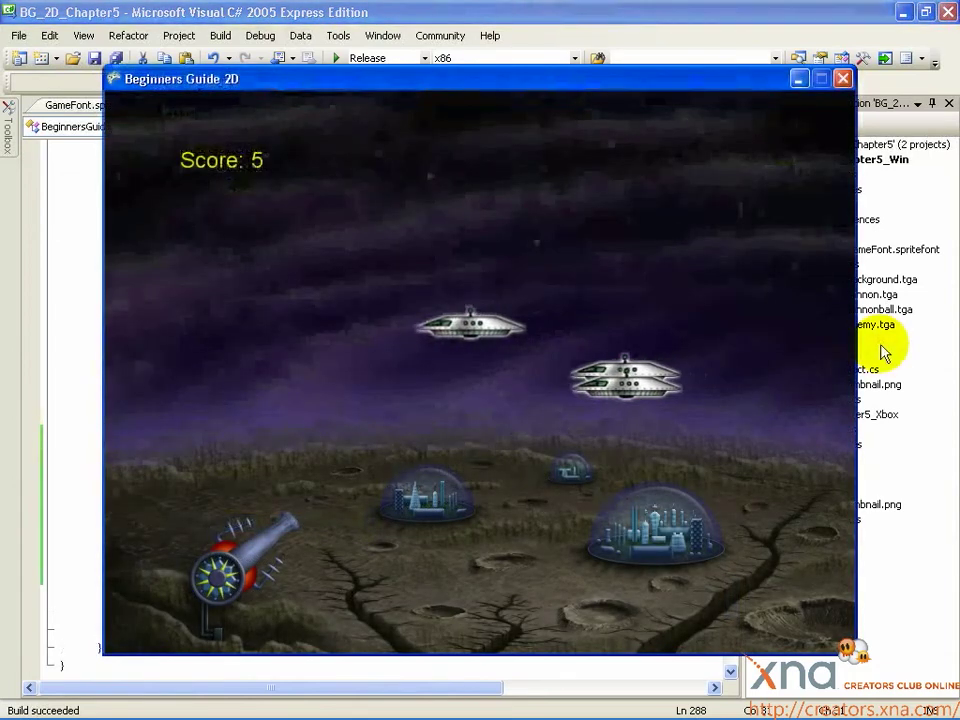